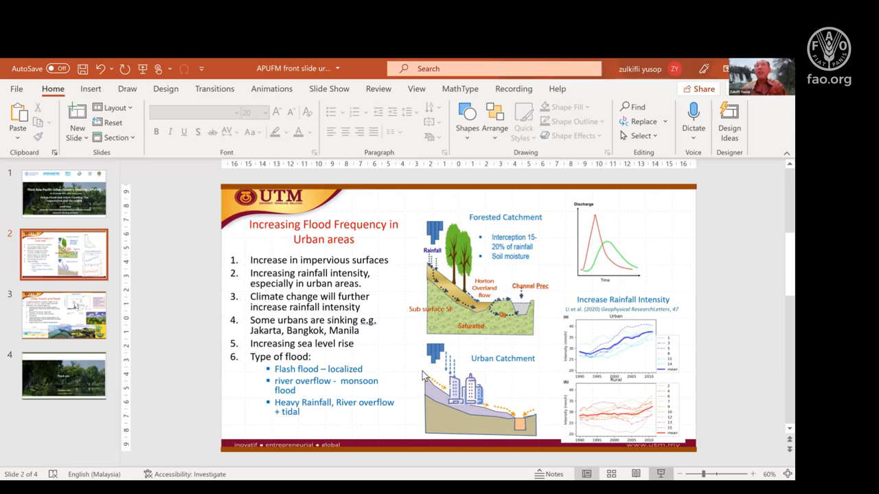
mouse_move(379, 247)
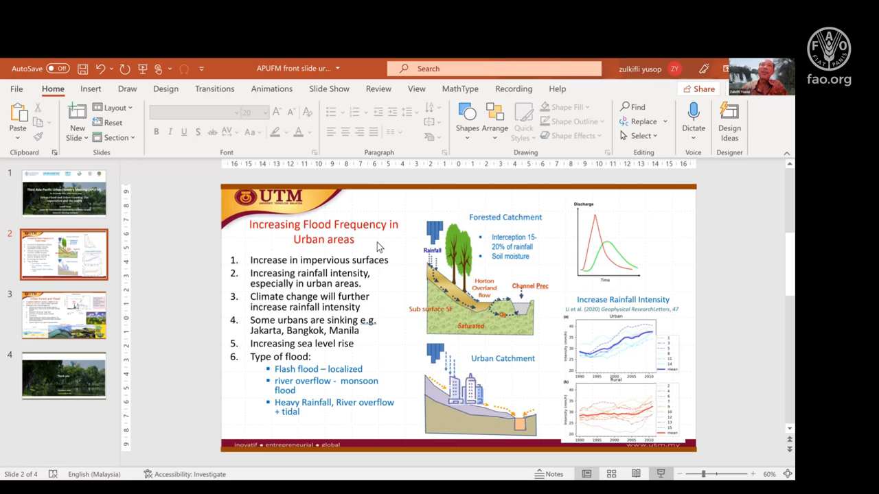
mouse_move(357, 199)
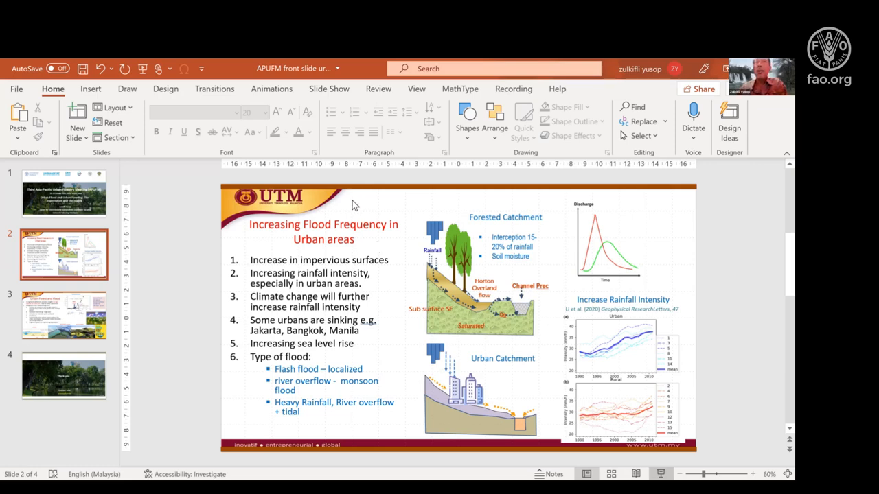
mouse_move(341, 284)
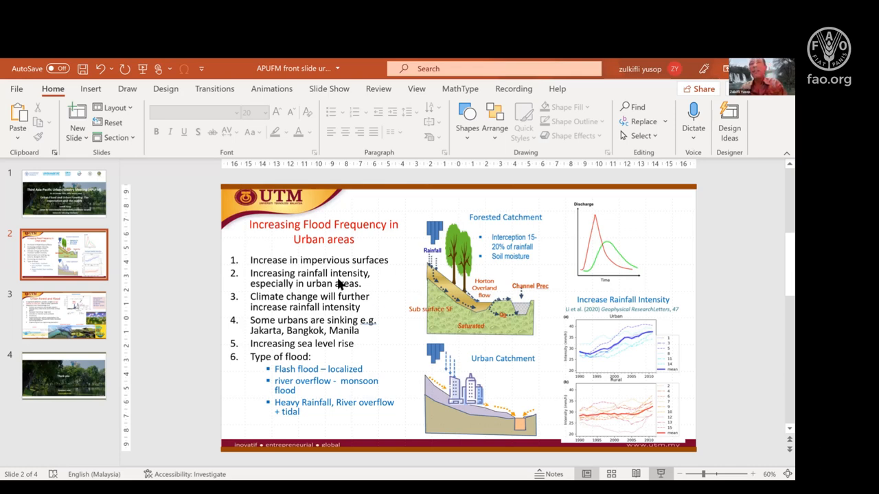
mouse_move(451, 152)
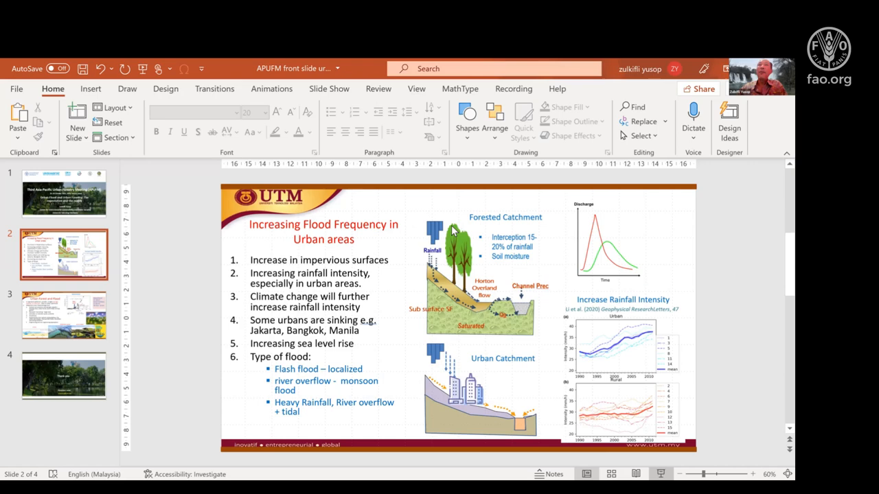
mouse_move(507, 253)
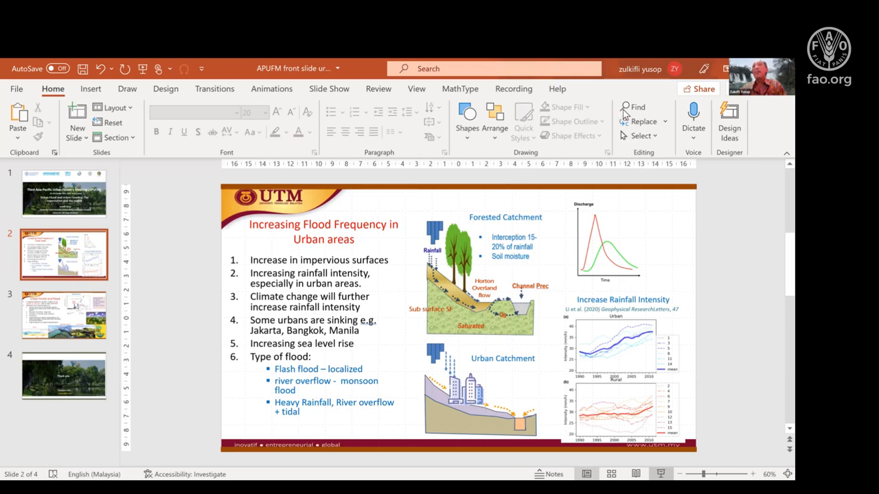
mouse_move(673, 162)
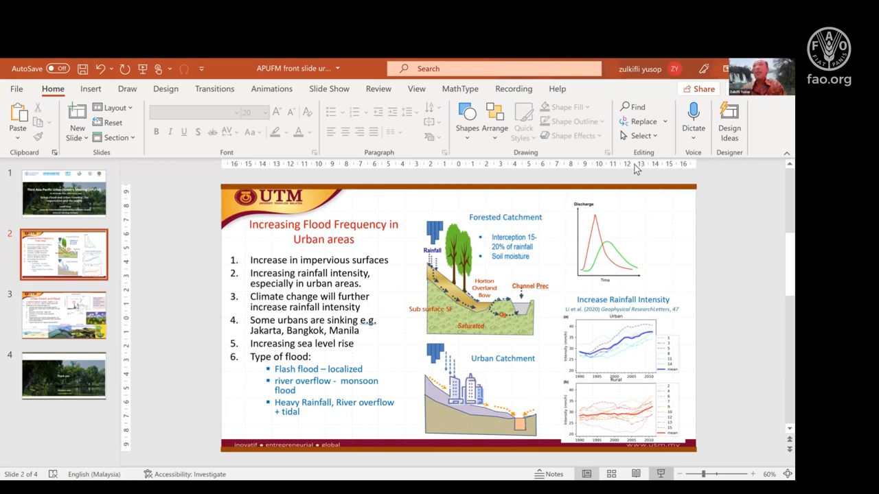
mouse_move(626, 192)
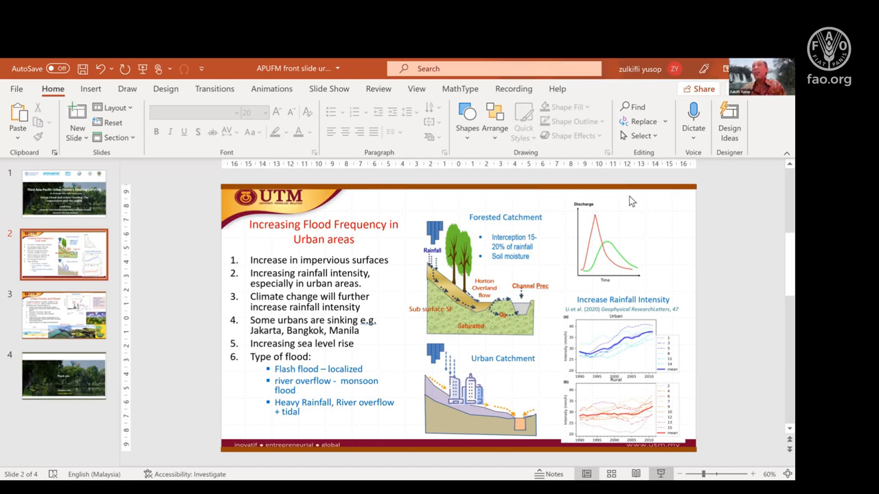
mouse_move(625, 167)
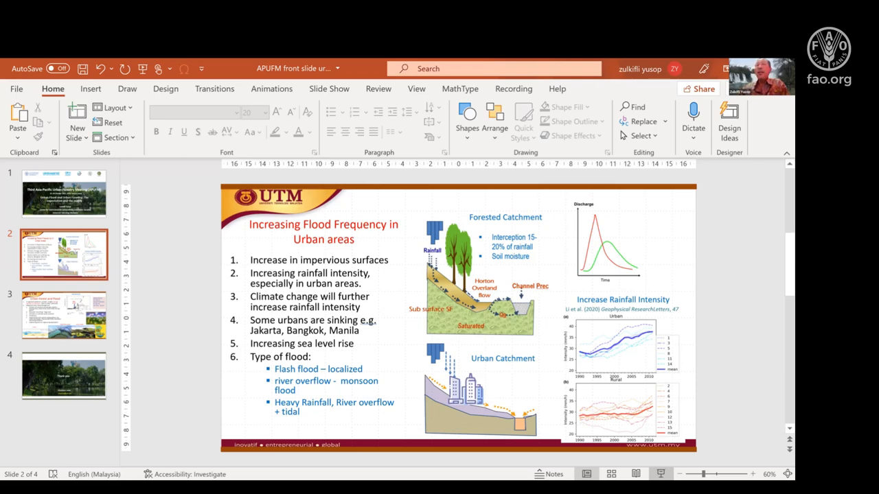
mouse_move(657, 329)
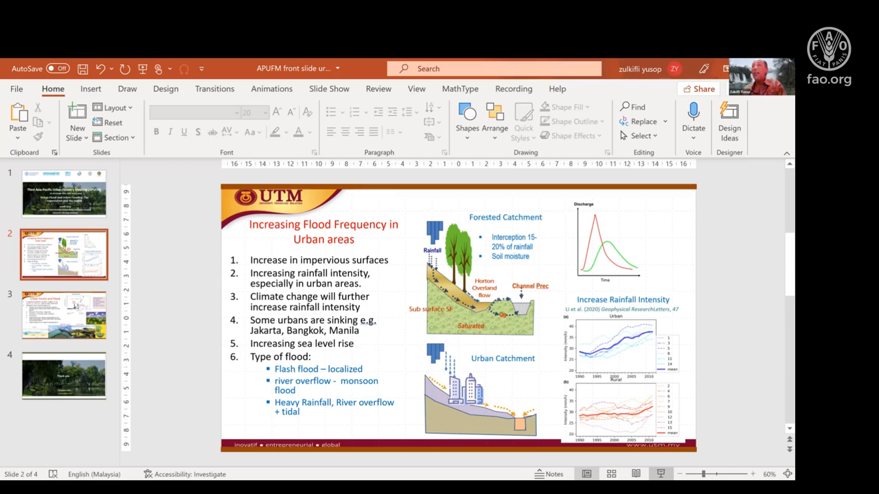
mouse_move(610, 354)
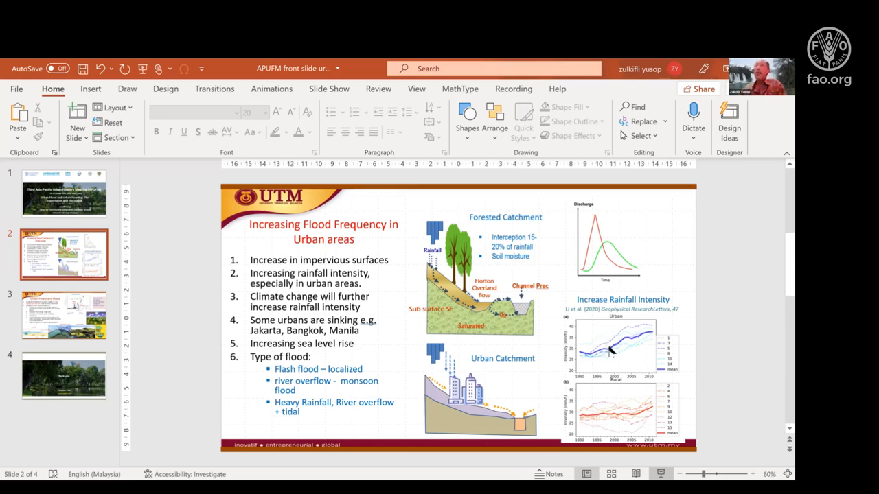
mouse_move(705, 377)
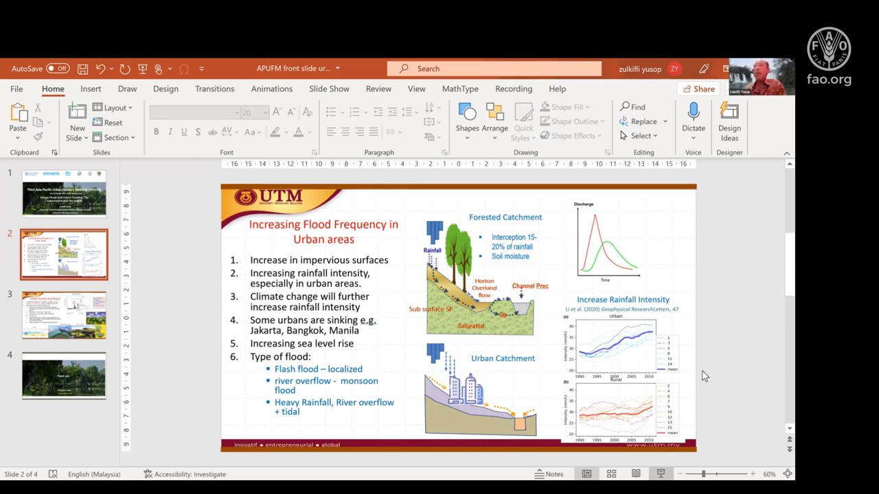
mouse_move(665, 343)
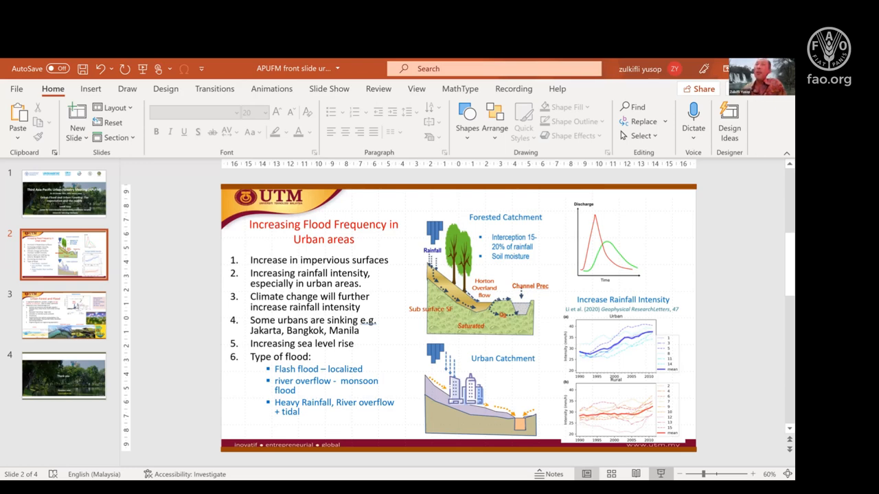
mouse_move(777, 327)
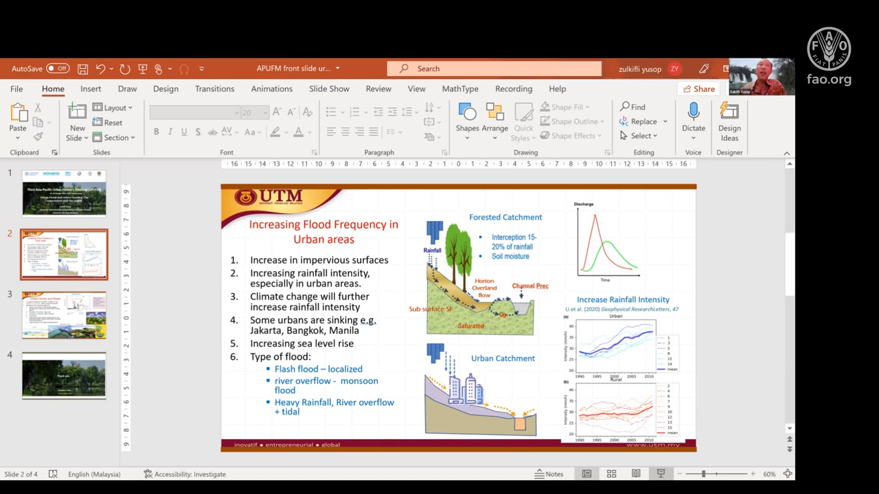
mouse_move(197, 297)
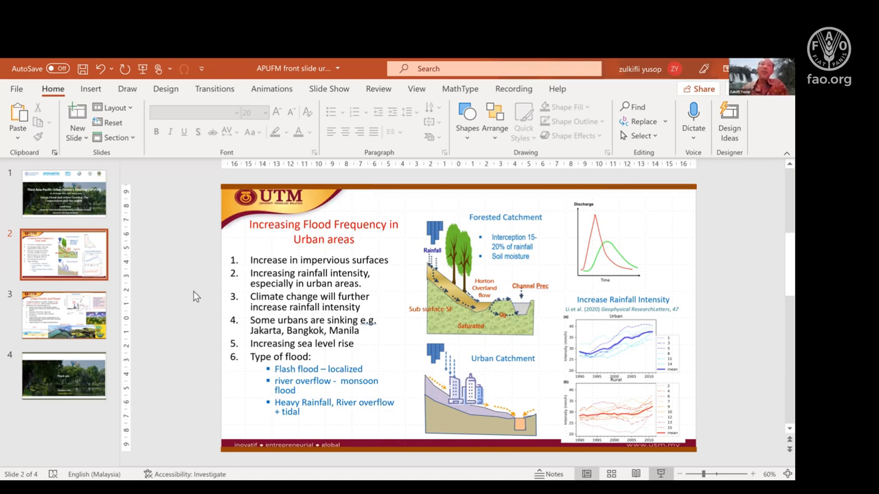
mouse_move(226, 304)
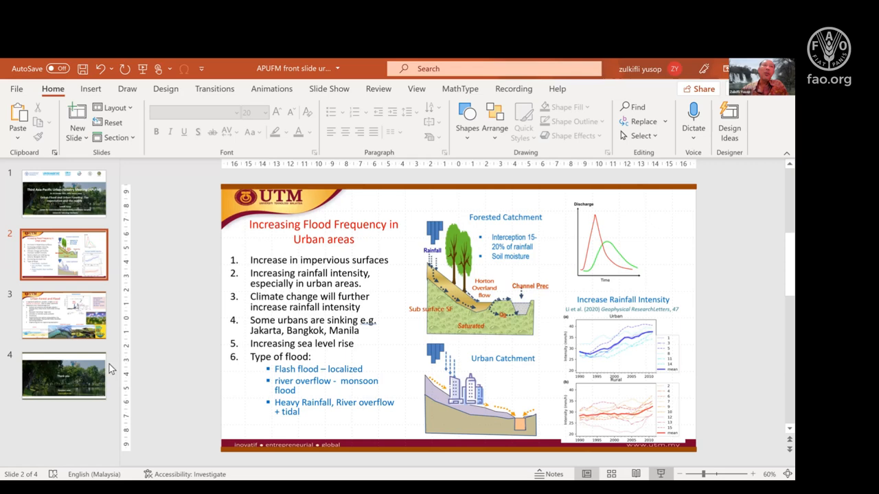
mouse_move(124, 383)
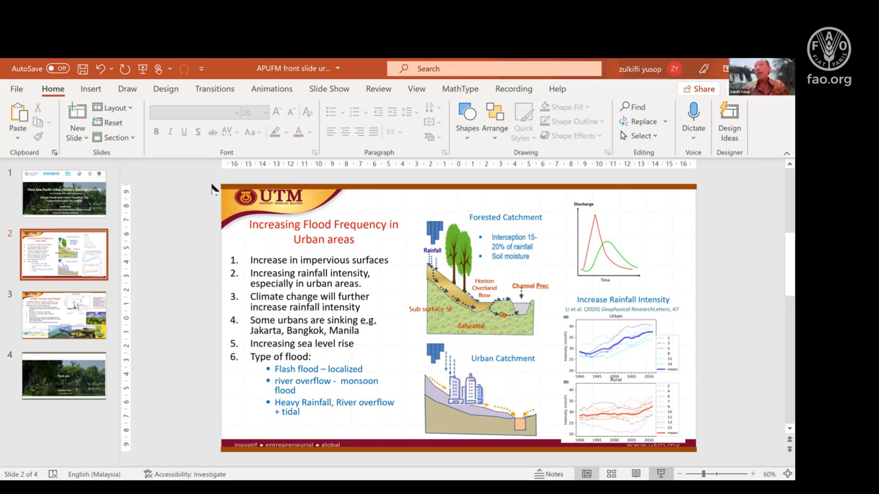
mouse_move(467, 228)
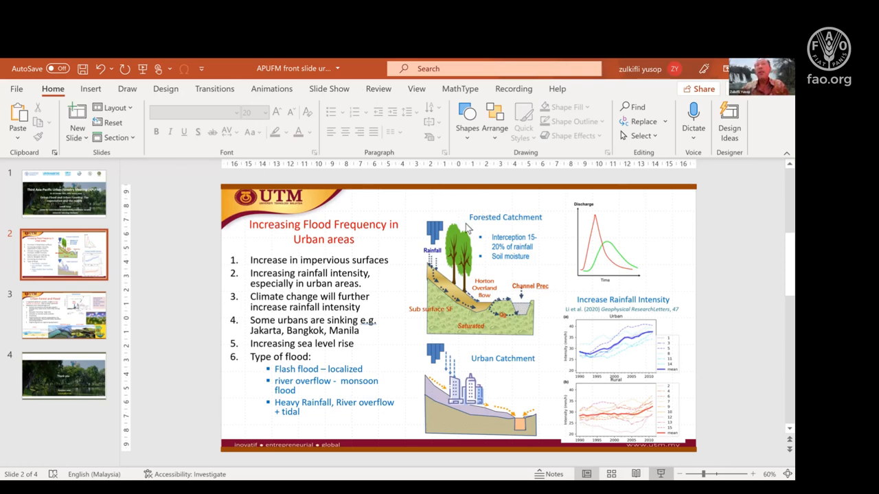
mouse_move(464, 230)
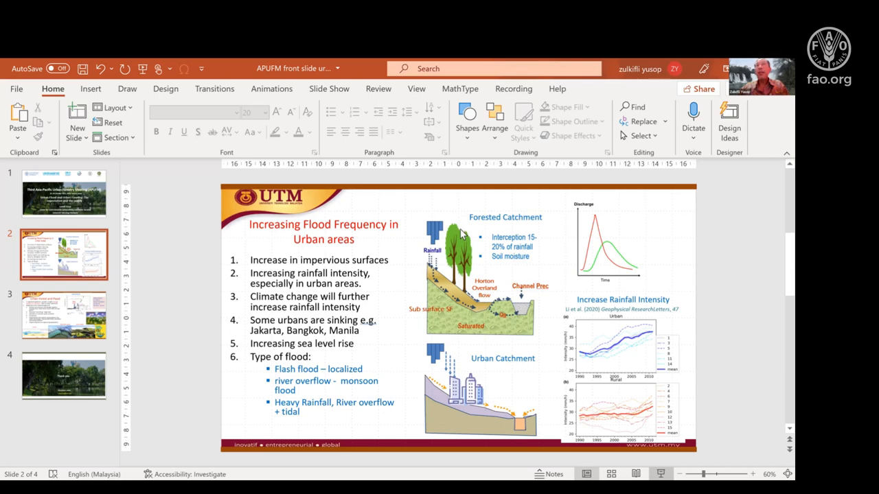
mouse_move(507, 240)
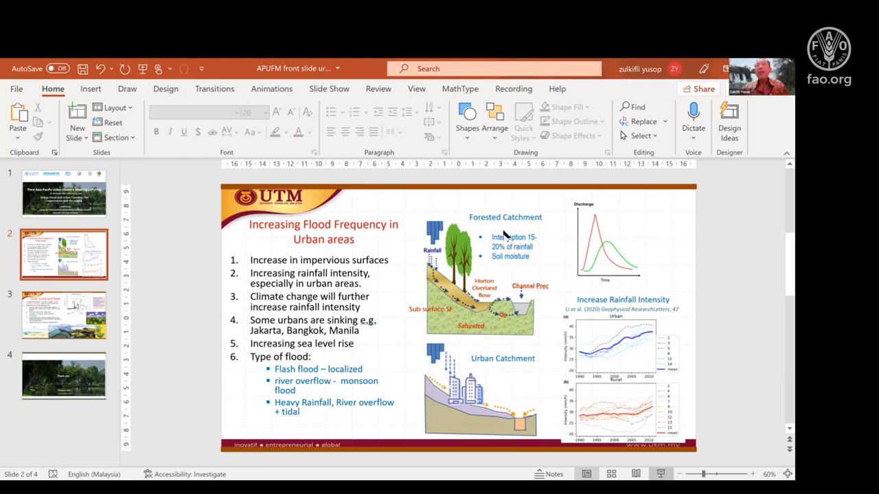
mouse_move(499, 235)
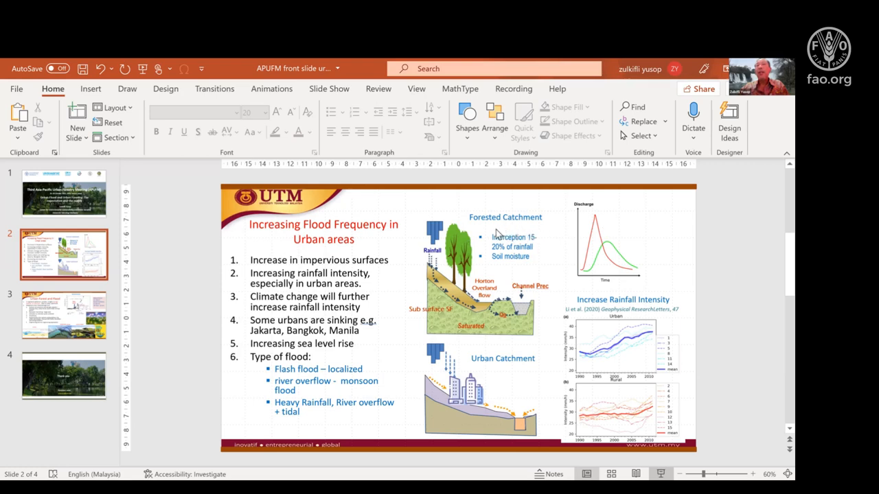
mouse_move(511, 226)
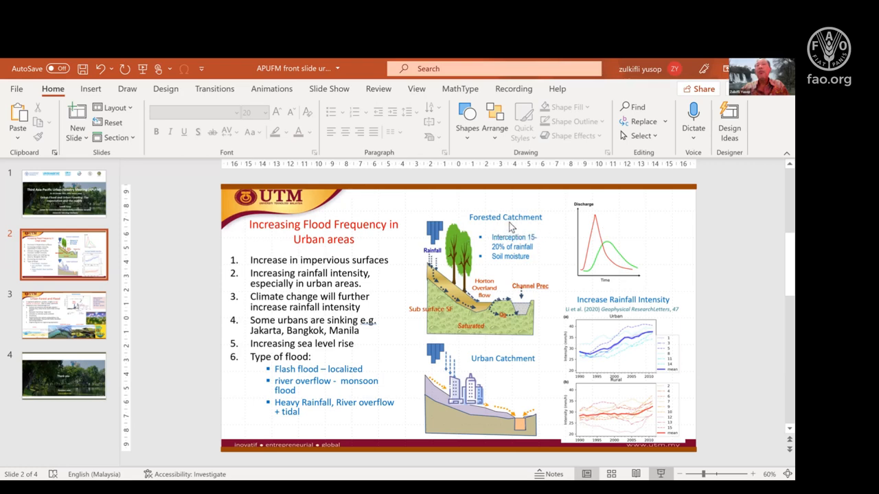
mouse_move(499, 233)
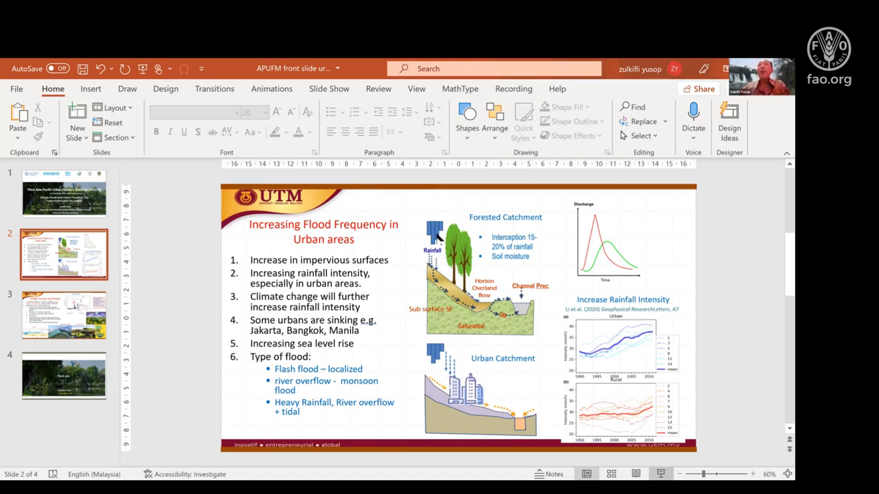
mouse_move(497, 230)
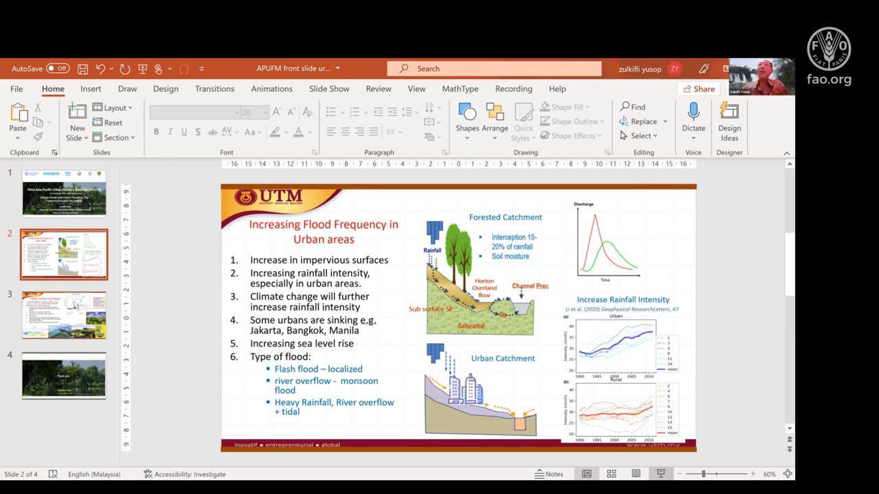
mouse_move(542, 231)
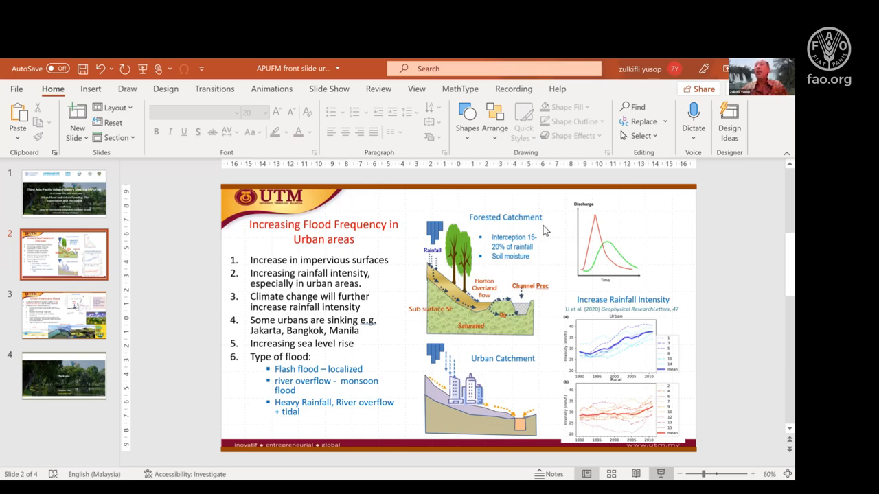
mouse_move(670, 152)
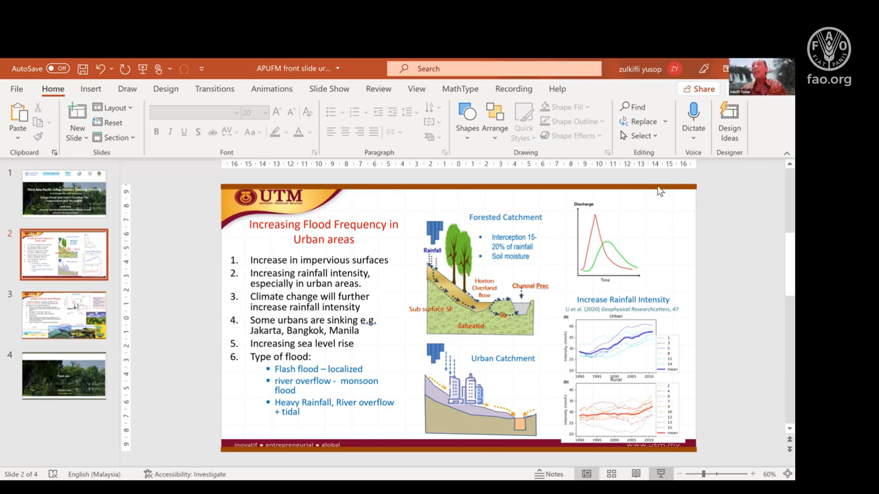
mouse_move(722, 179)
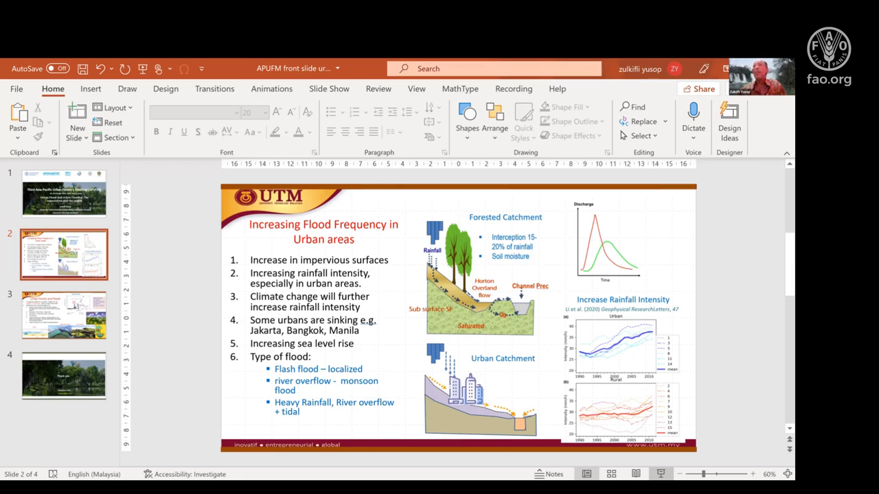
mouse_move(727, 208)
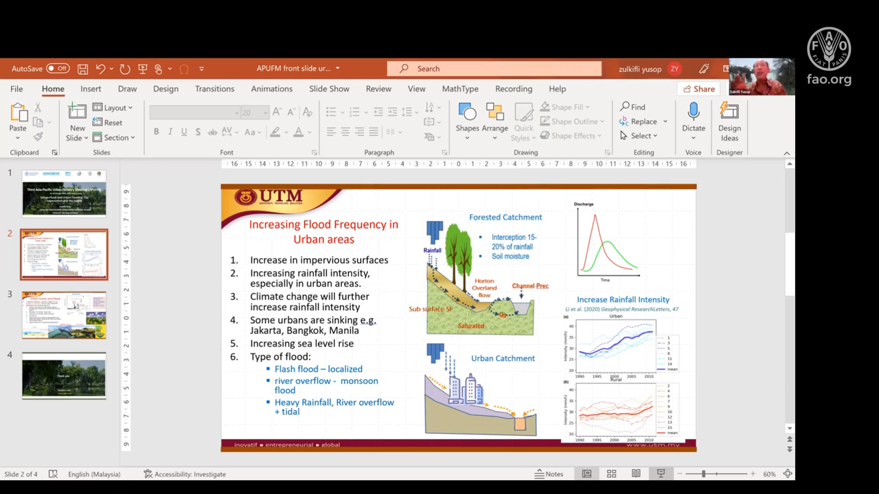
mouse_move(657, 404)
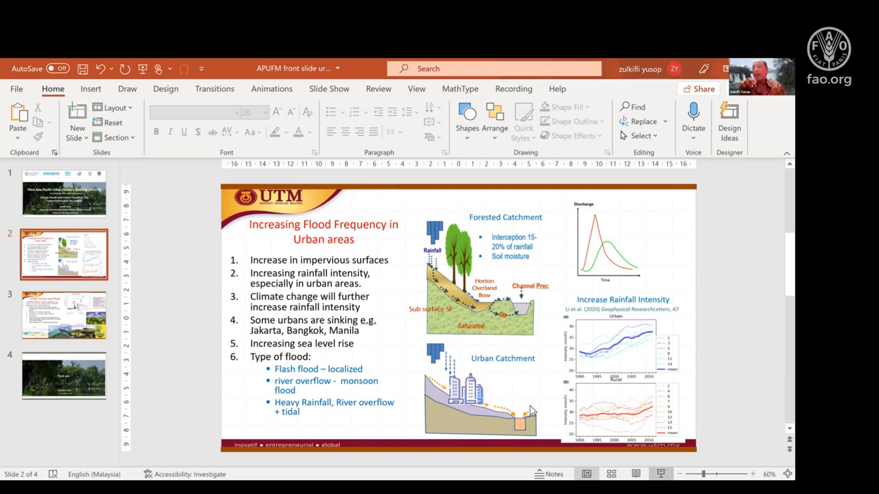
mouse_move(480, 418)
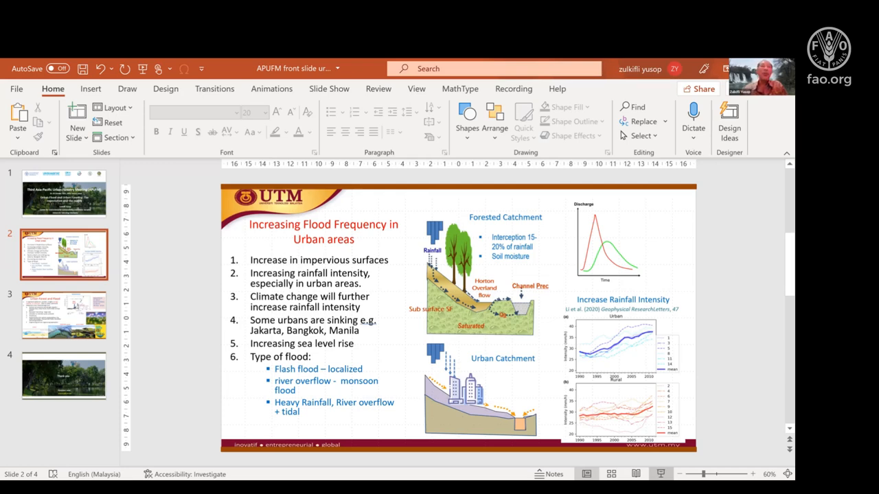
mouse_move(143, 304)
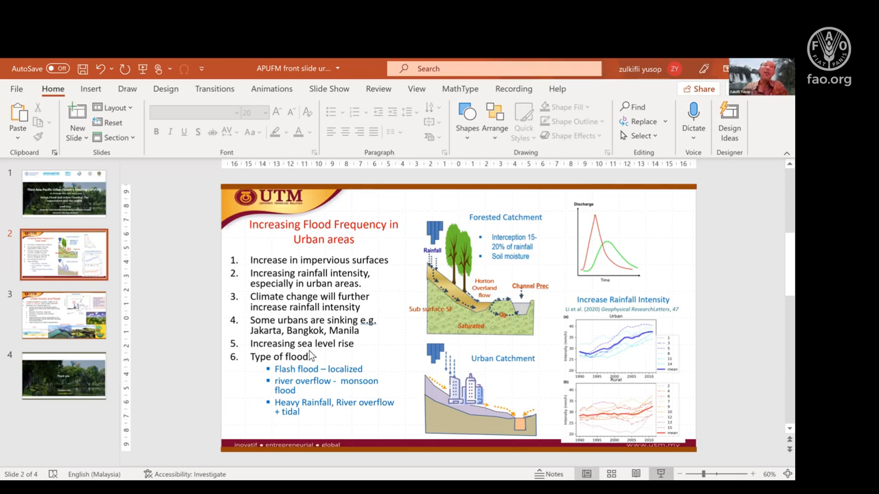
mouse_move(308, 356)
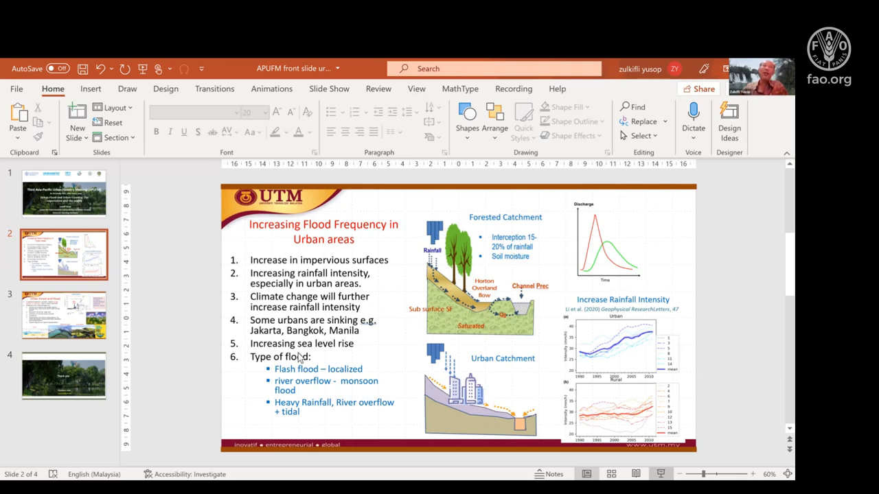